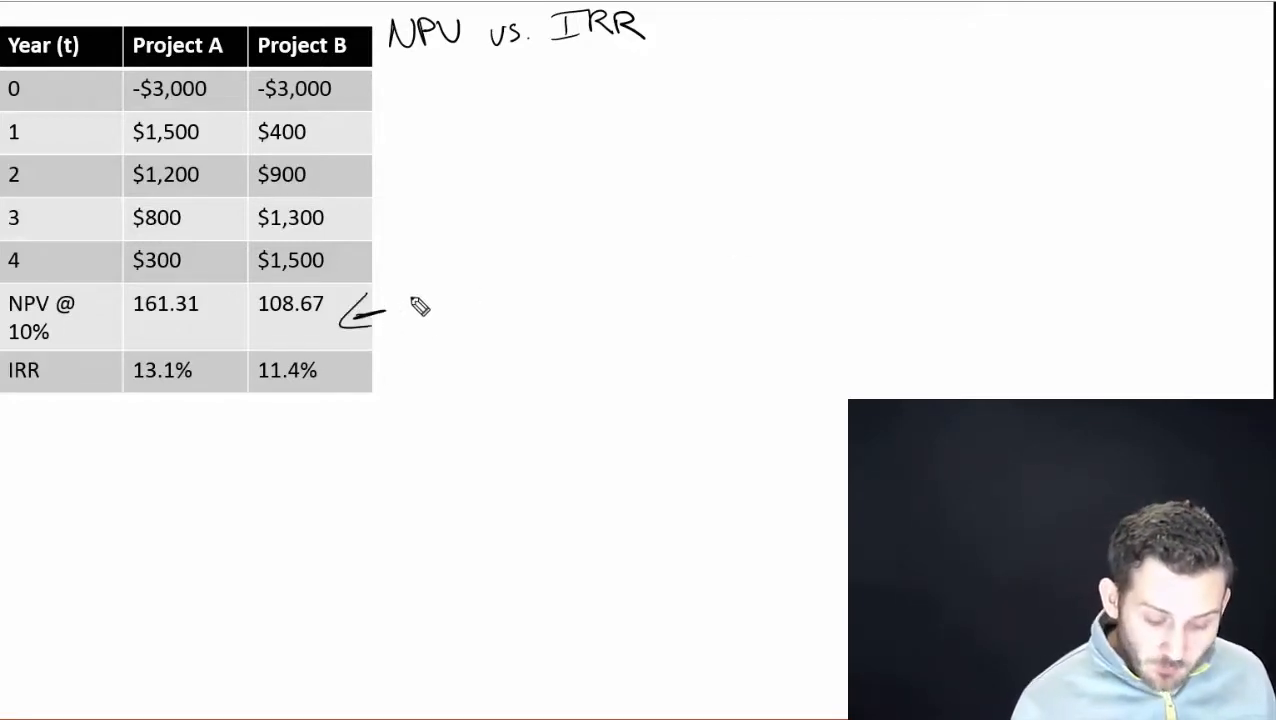
Bracket the yearly cash-flow rows in the project table
{"action": "left_click_drag", "start_coordinate": [184, 330], "coordinate": [416, 304]}
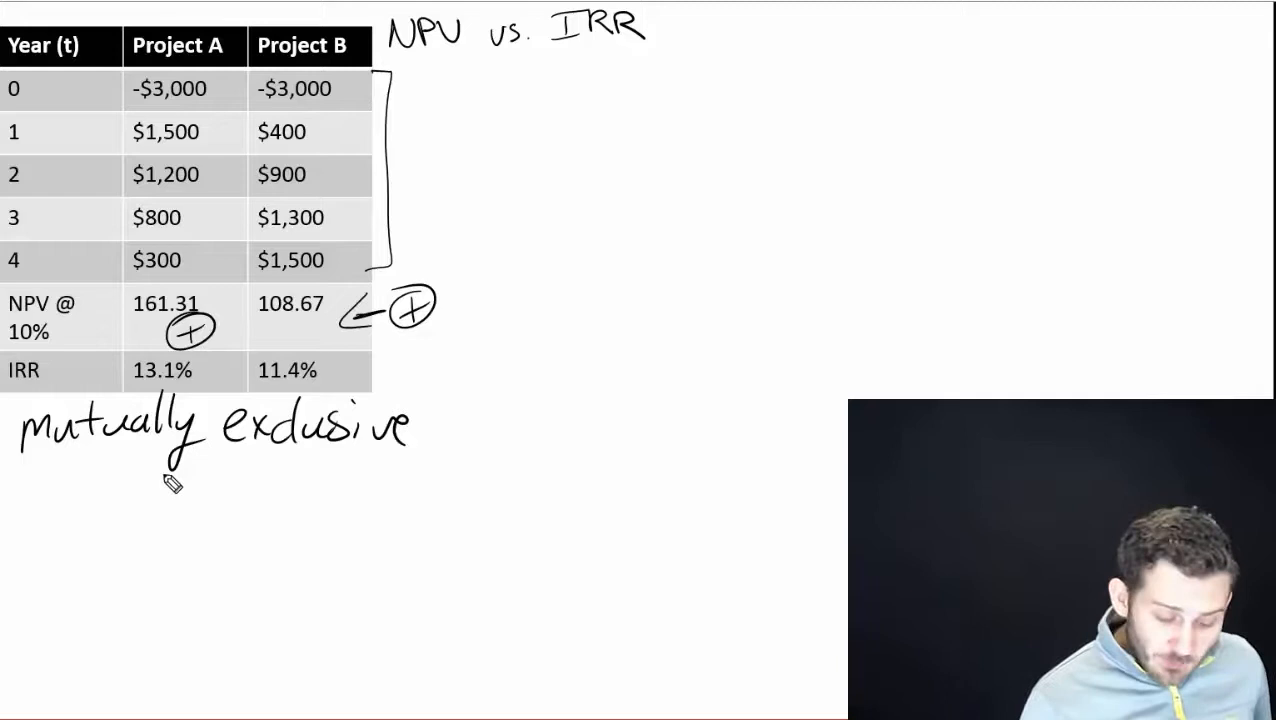
Handwrite 'NPV' beneath 'mutually exclusive' under the project table
{"action": "type", "text": "NPV"}
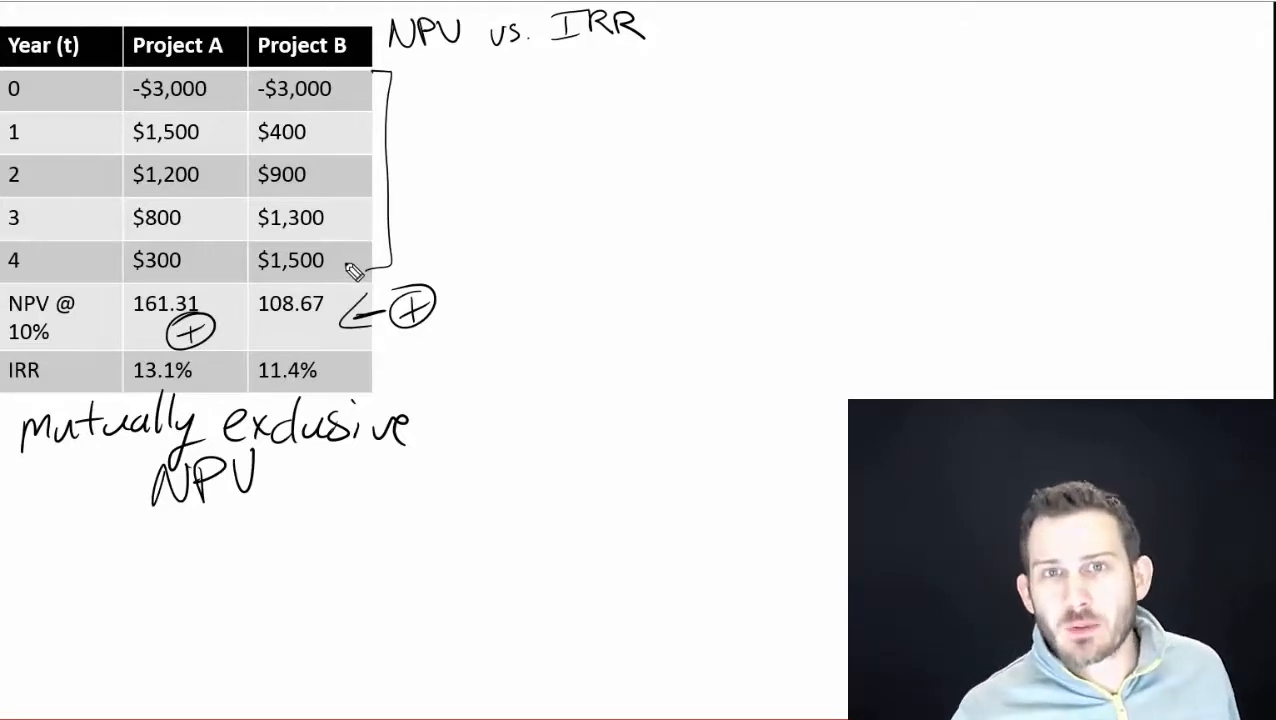
{"action": "mouse_move", "coordinate": [360, 190]}
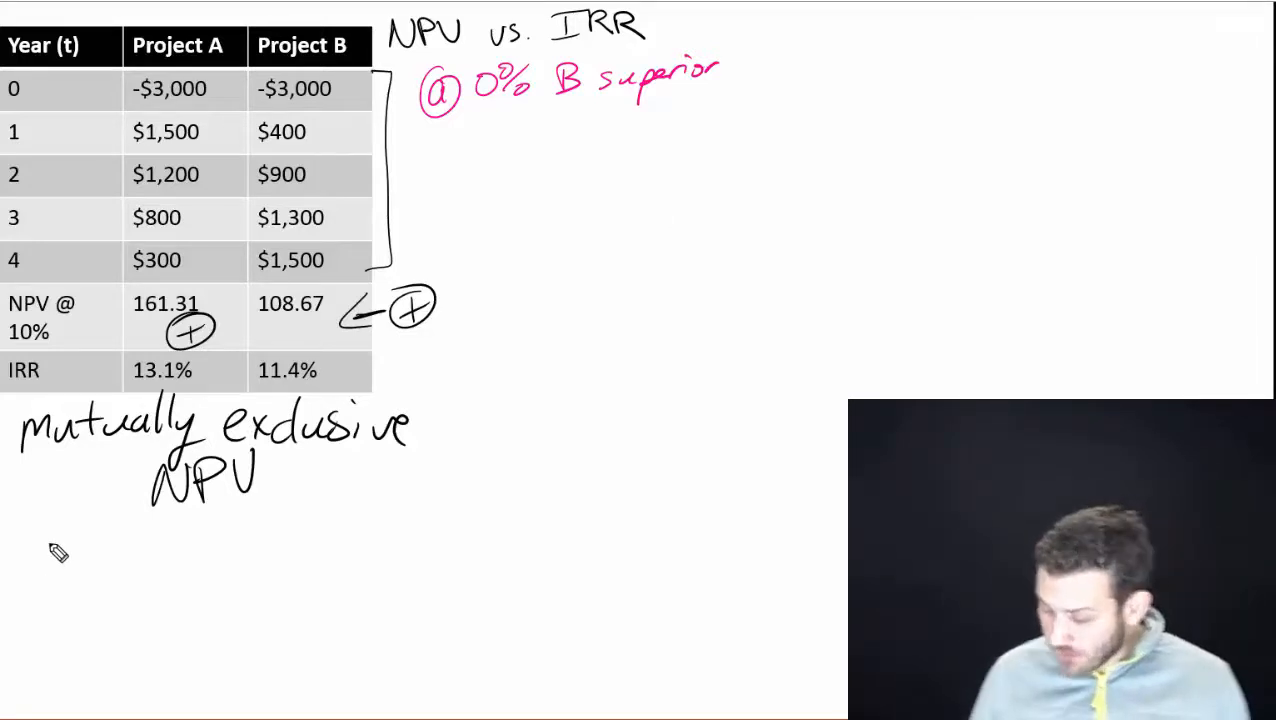
Sketch vertical and horizontal axes with two crossing downward-sloping NPV profile lines
{"action": "left_click_drag", "start_coordinate": [32, 516], "coordinate": [32, 624]}
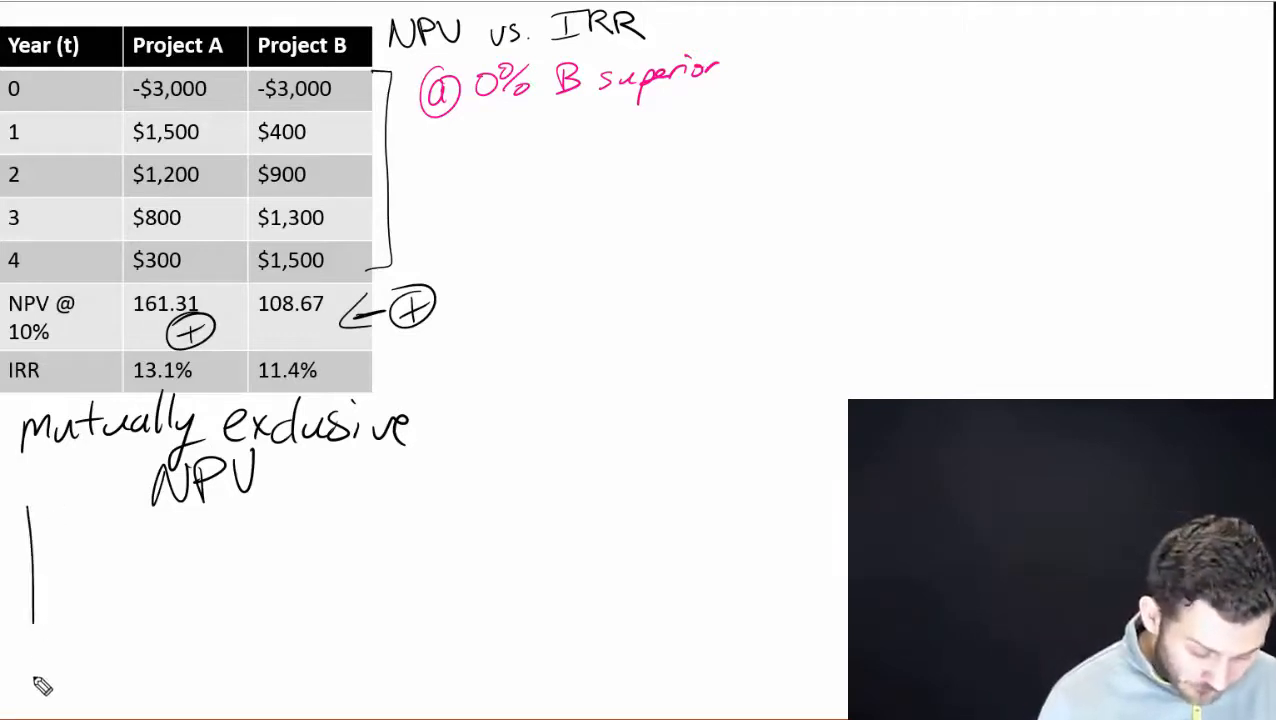
{"action": "left_click_drag", "start_coordinate": [36, 592], "coordinate": [340, 584]}
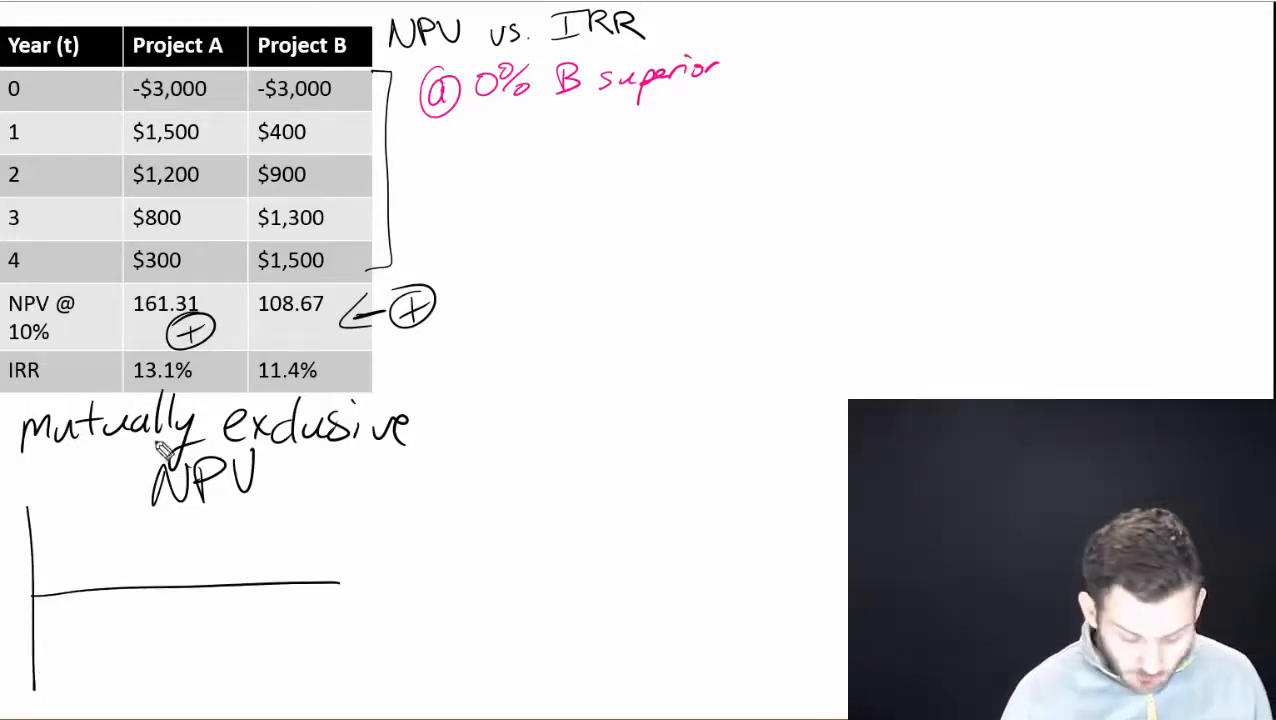
{"action": "left_click_drag", "start_coordinate": [50, 536], "coordinate": [230, 620]}
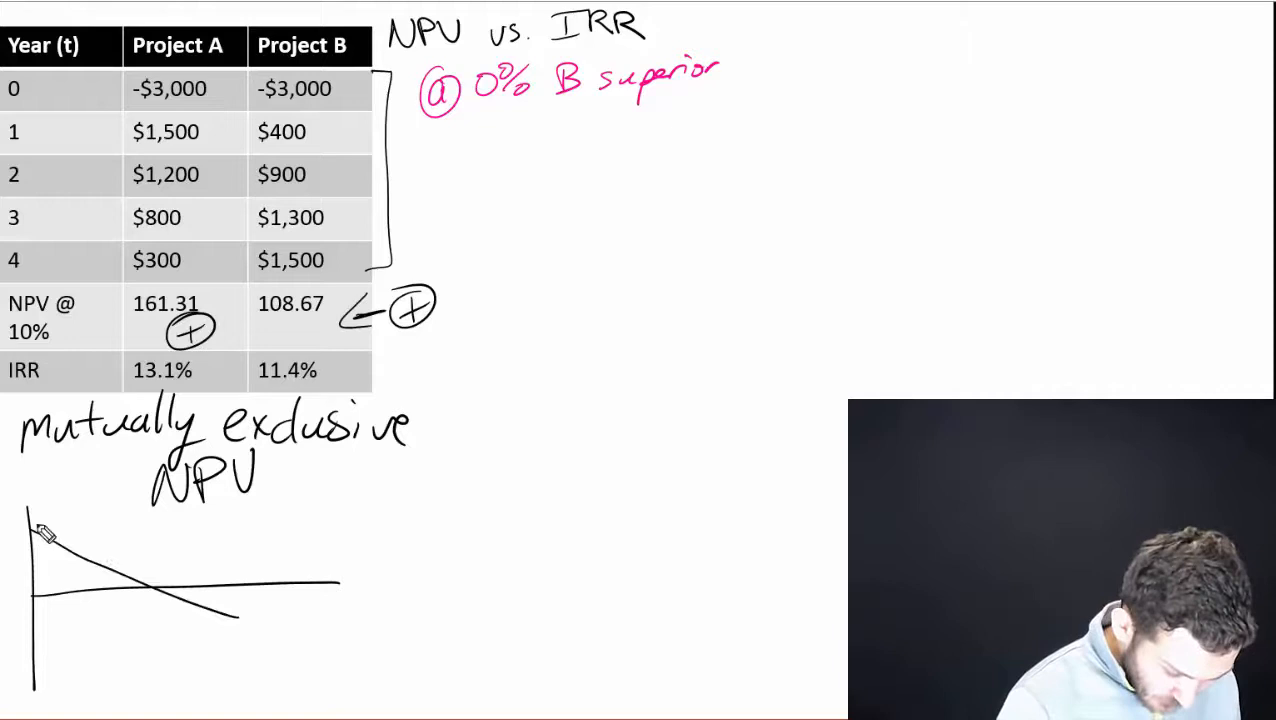
{"action": "left_click_drag", "start_coordinate": [30, 510], "coordinate": [184, 664]}
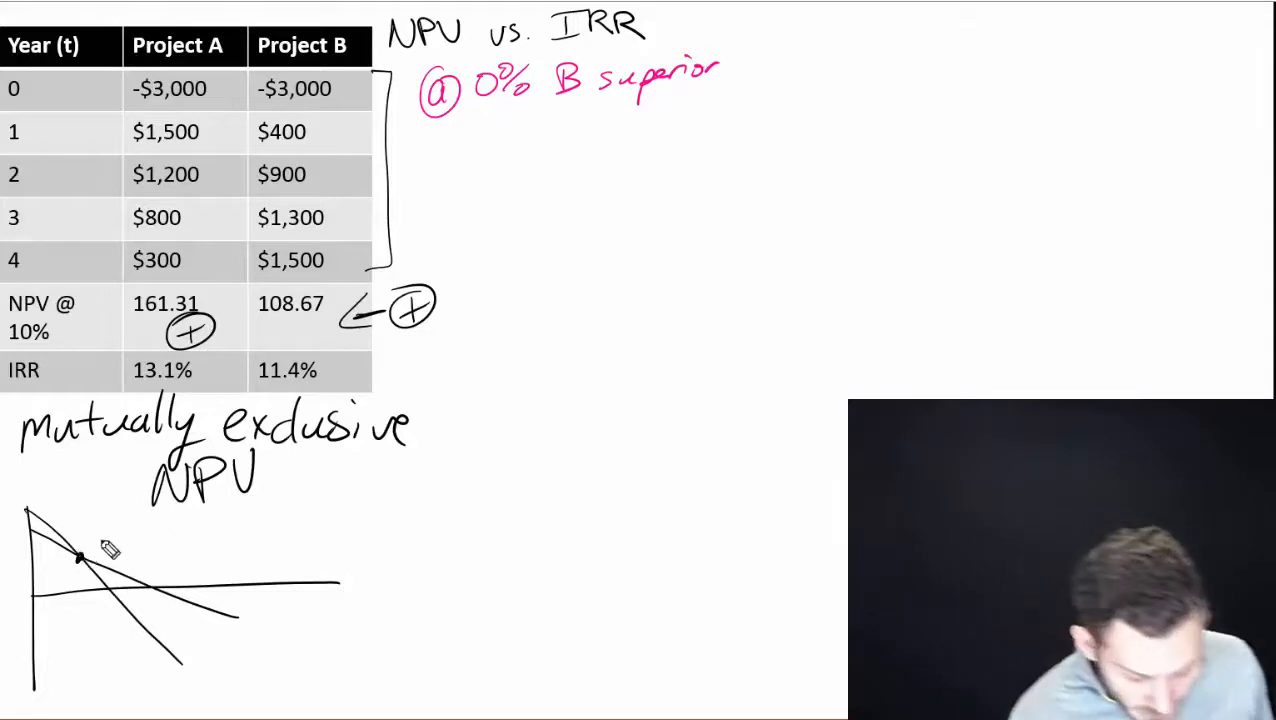
Mark the crossover at 8.1% and title the graph 'NPV profiles'
{"action": "type", "text": "8.1%"}
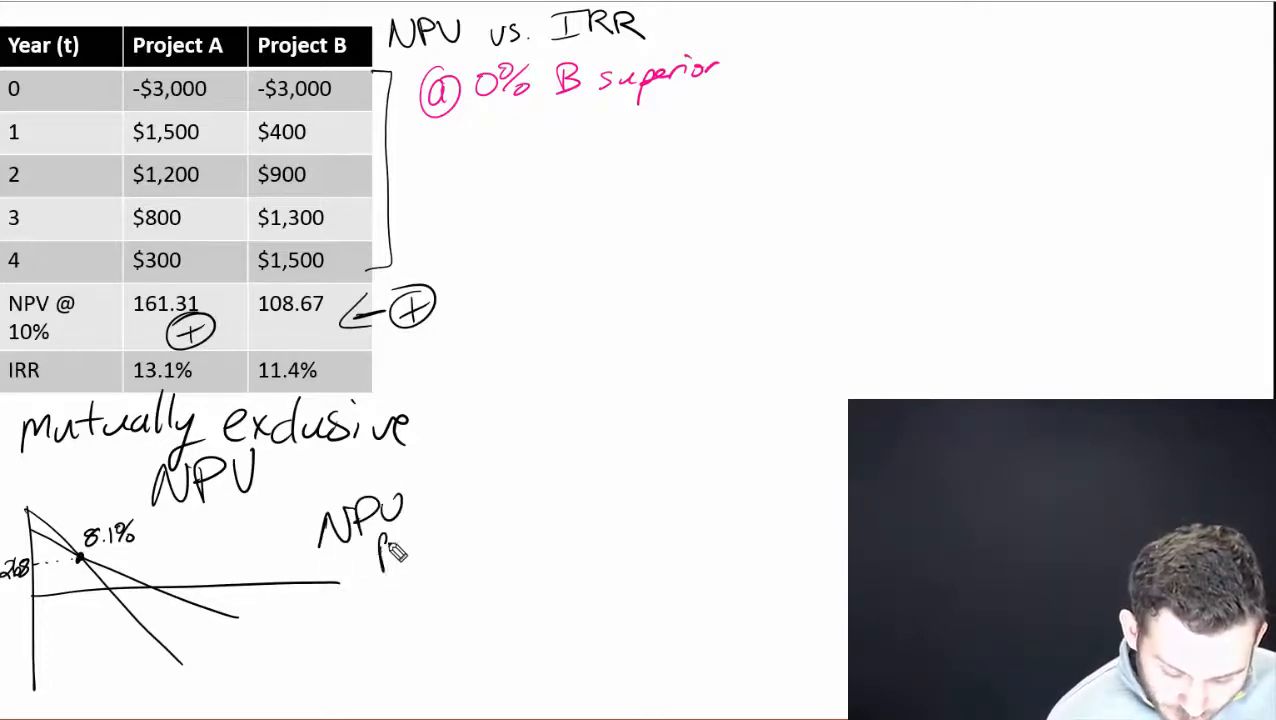
{"action": "type", "text": "profiles"}
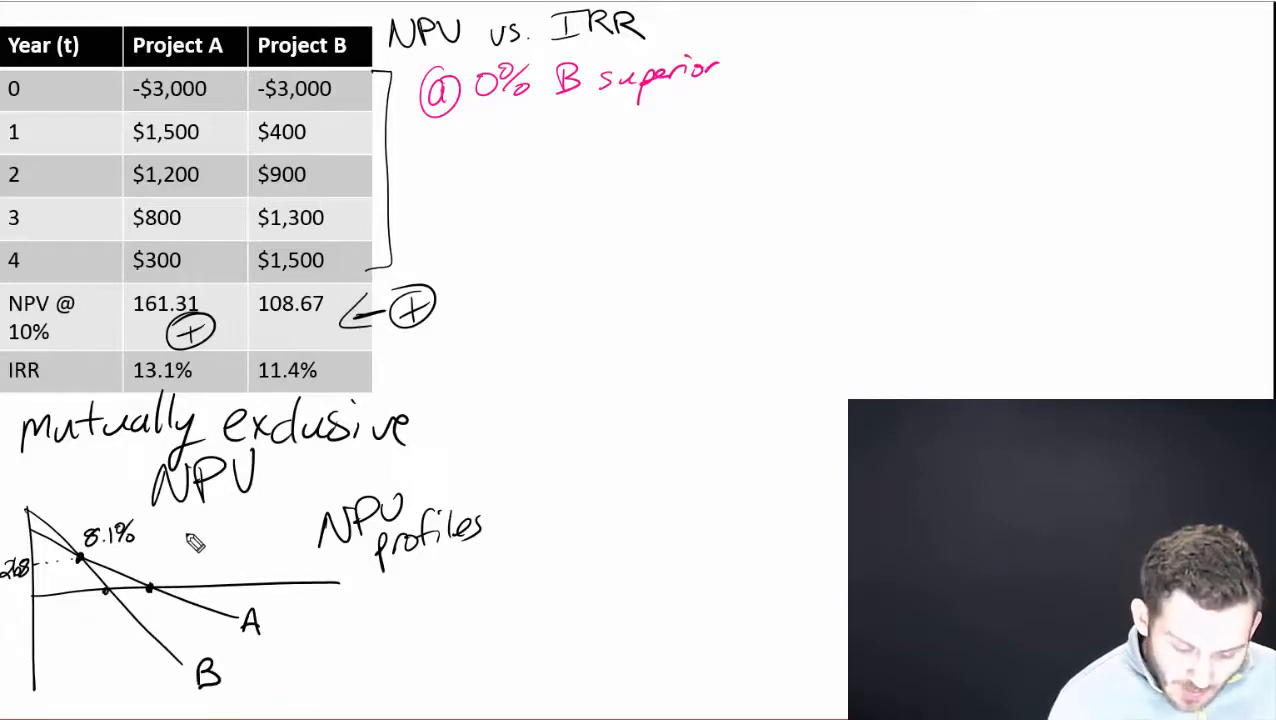
Annotate A's intercept as 13.1% and B's intercept as 11.4%
{"action": "type", "text": "13"}
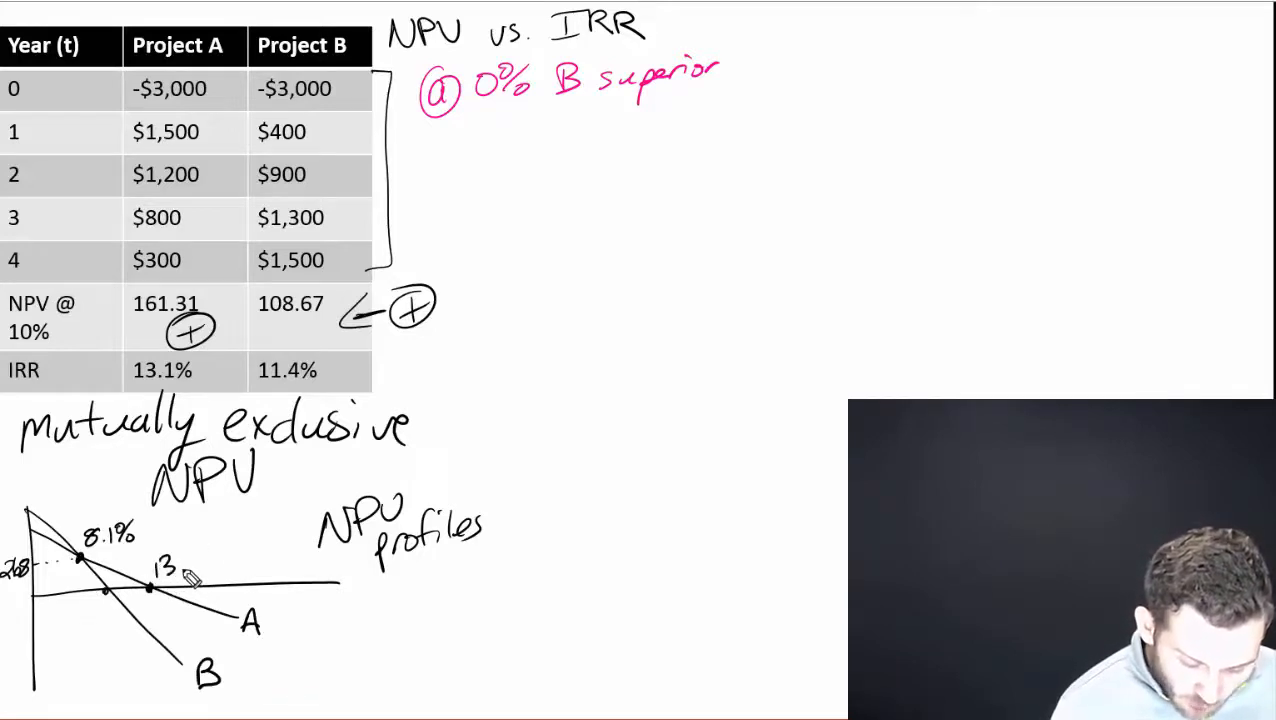
{"action": "type", "text": "13.1%"}
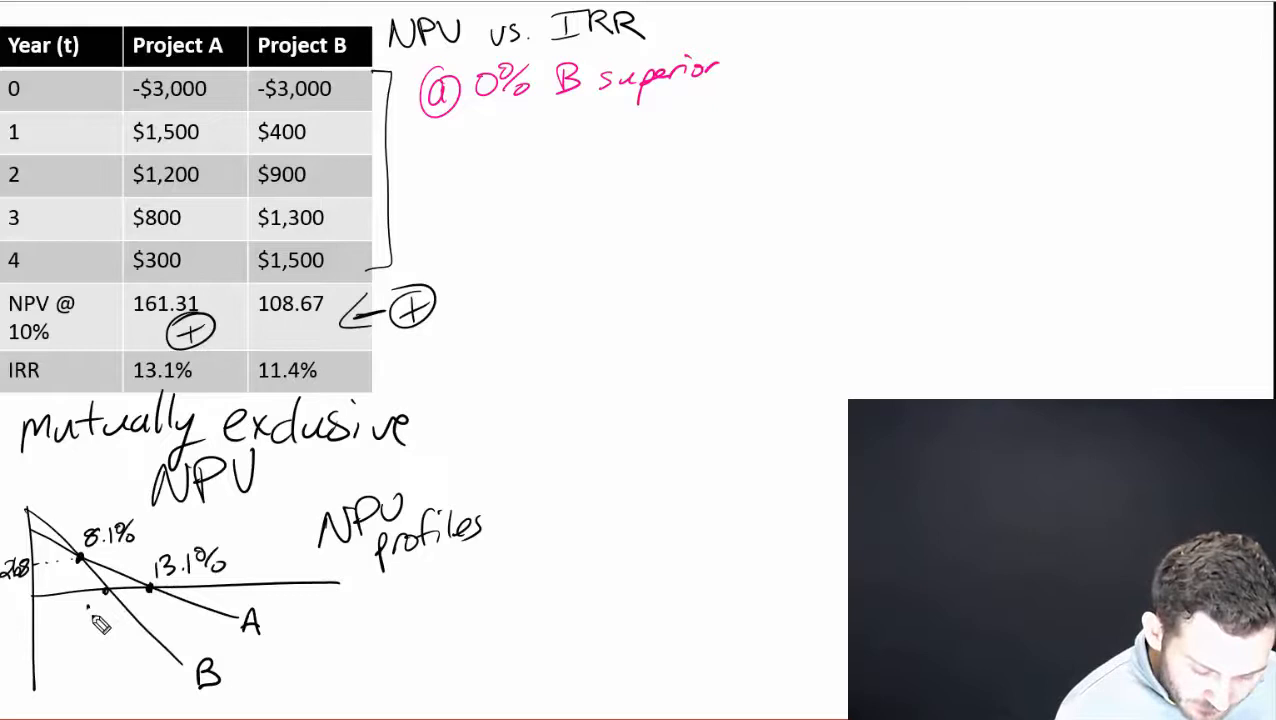
{"action": "type", "text": "11.4%"}
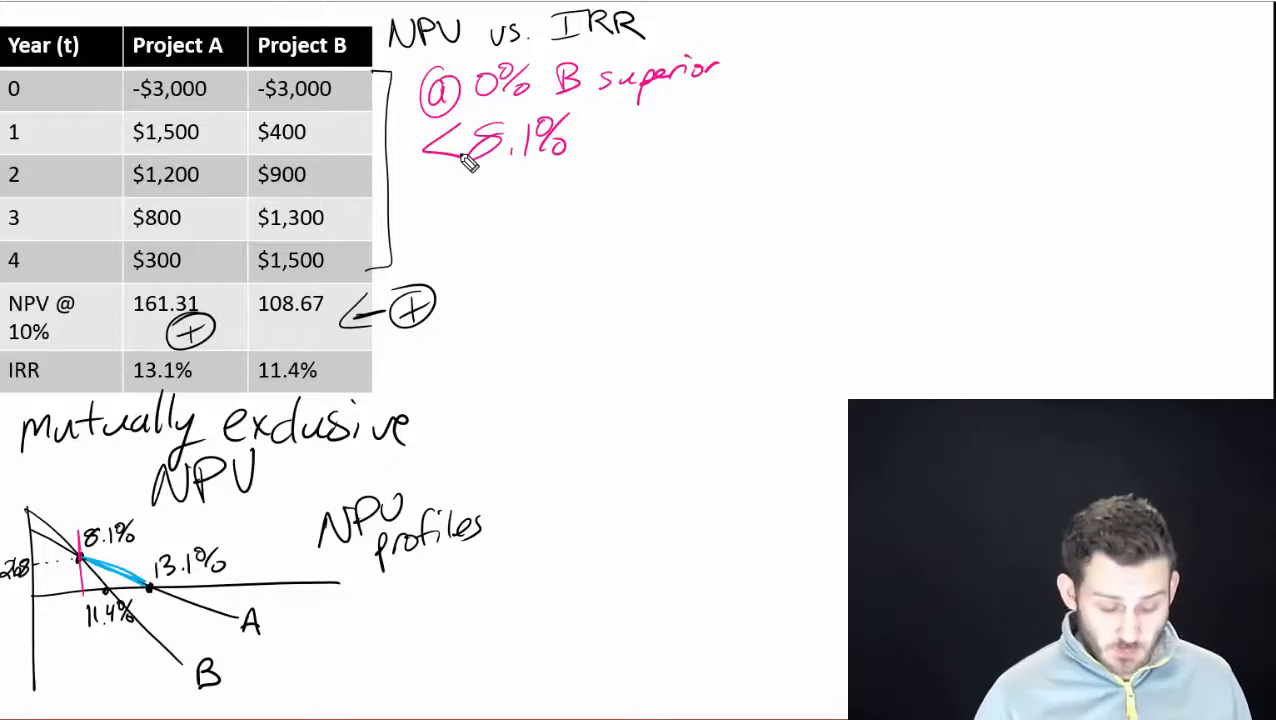
{"action": "mouse_move", "coordinate": [64, 520]}
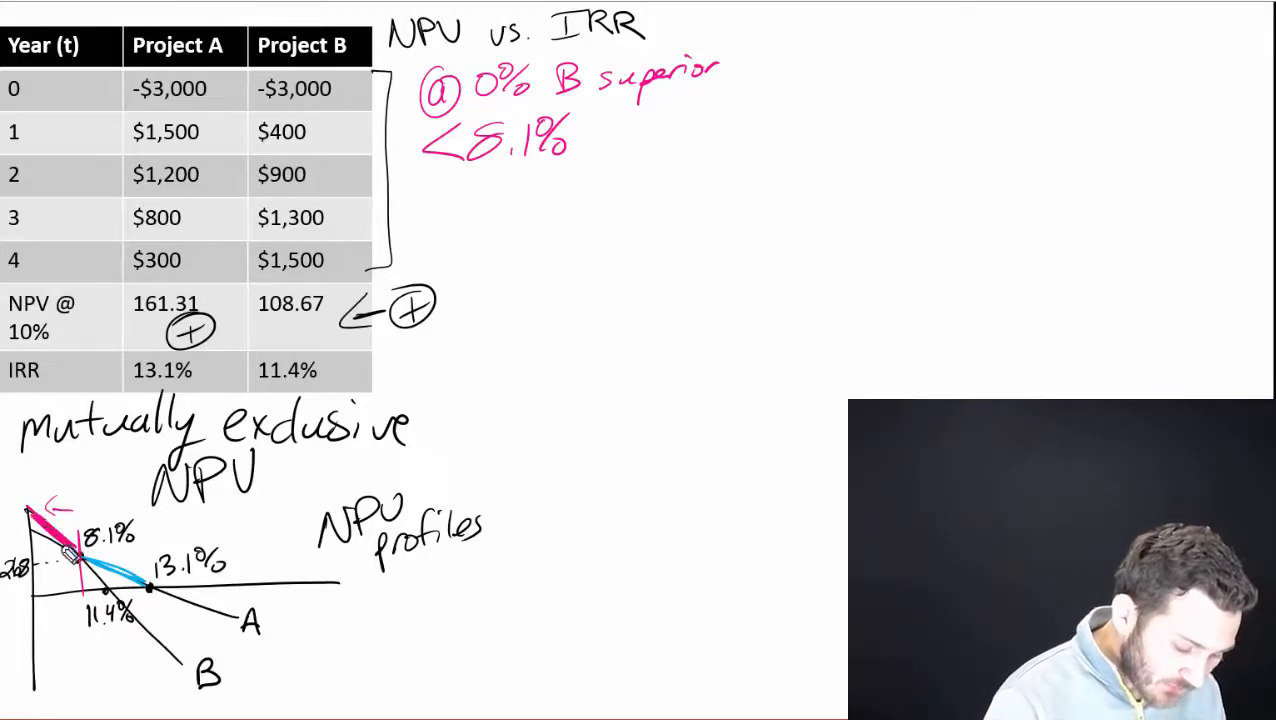
Label the graph's vertical axis 'NPV'
{"action": "type", "text": "NP"}
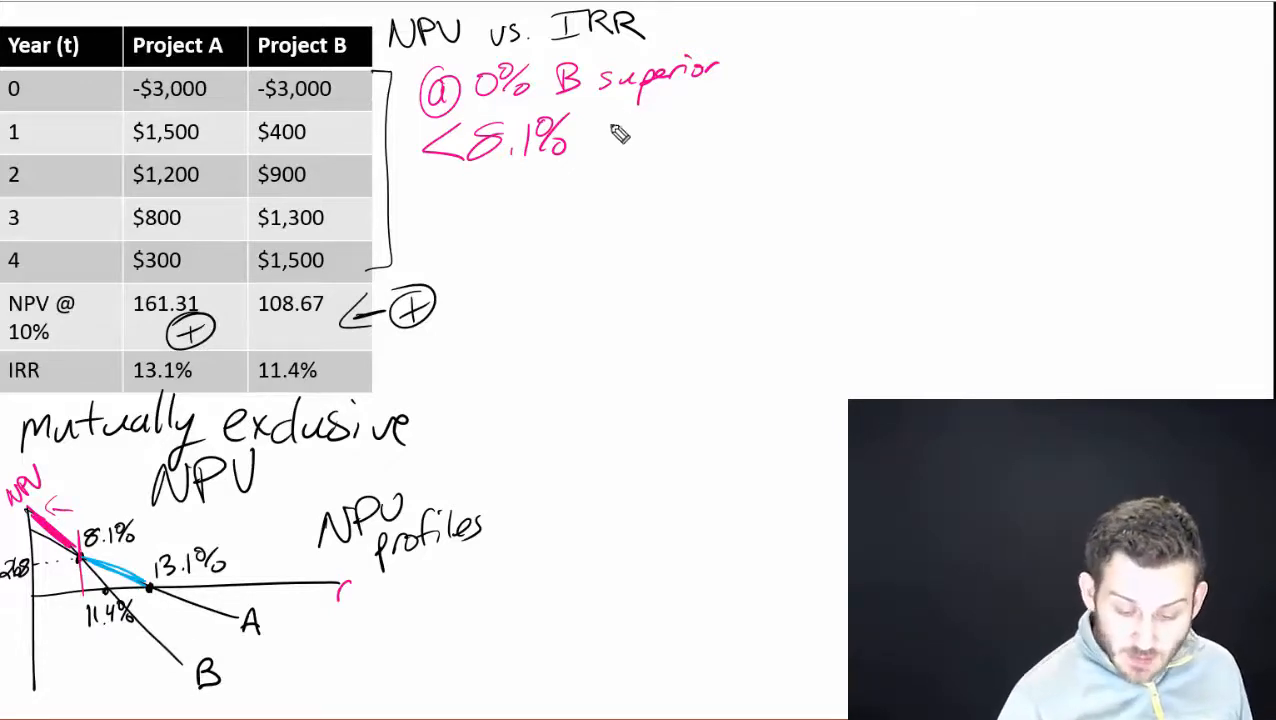
Complete the rule '<8.1% ⇒ B' and write '>8.1%' beside it
{"action": "type", "text": "⇒ P"}
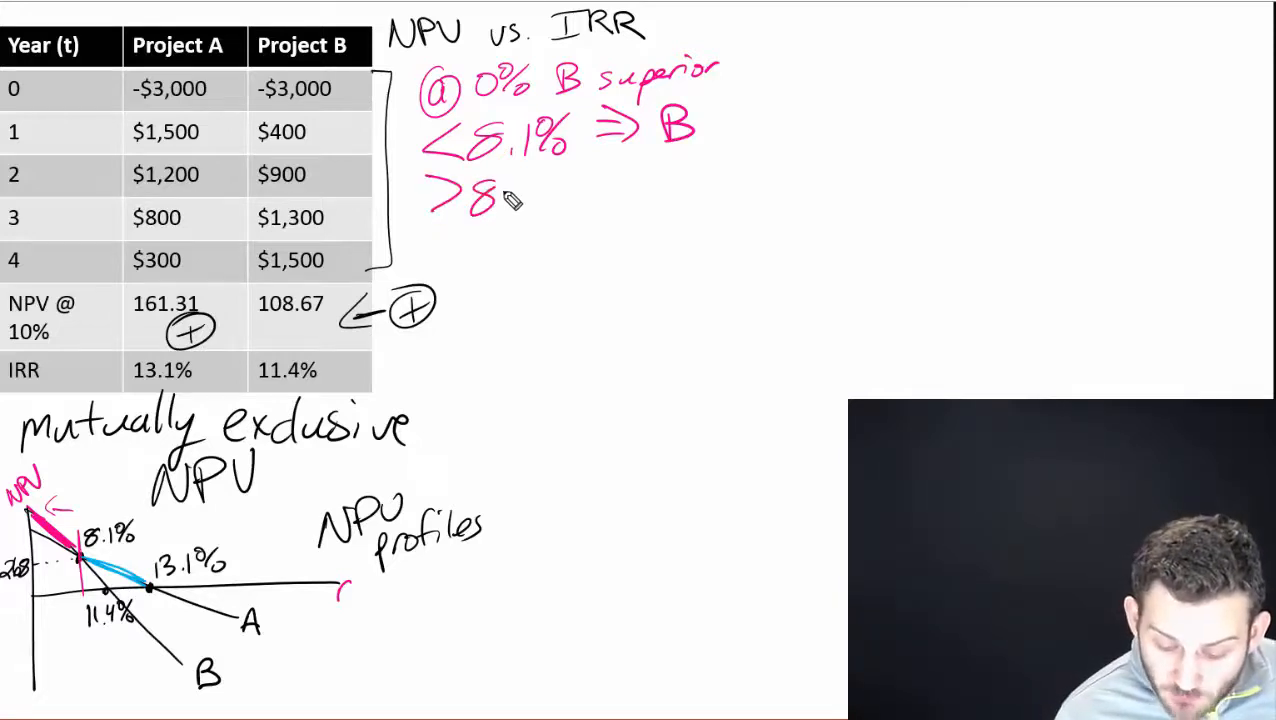
{"action": "type", "text": ".1%"}
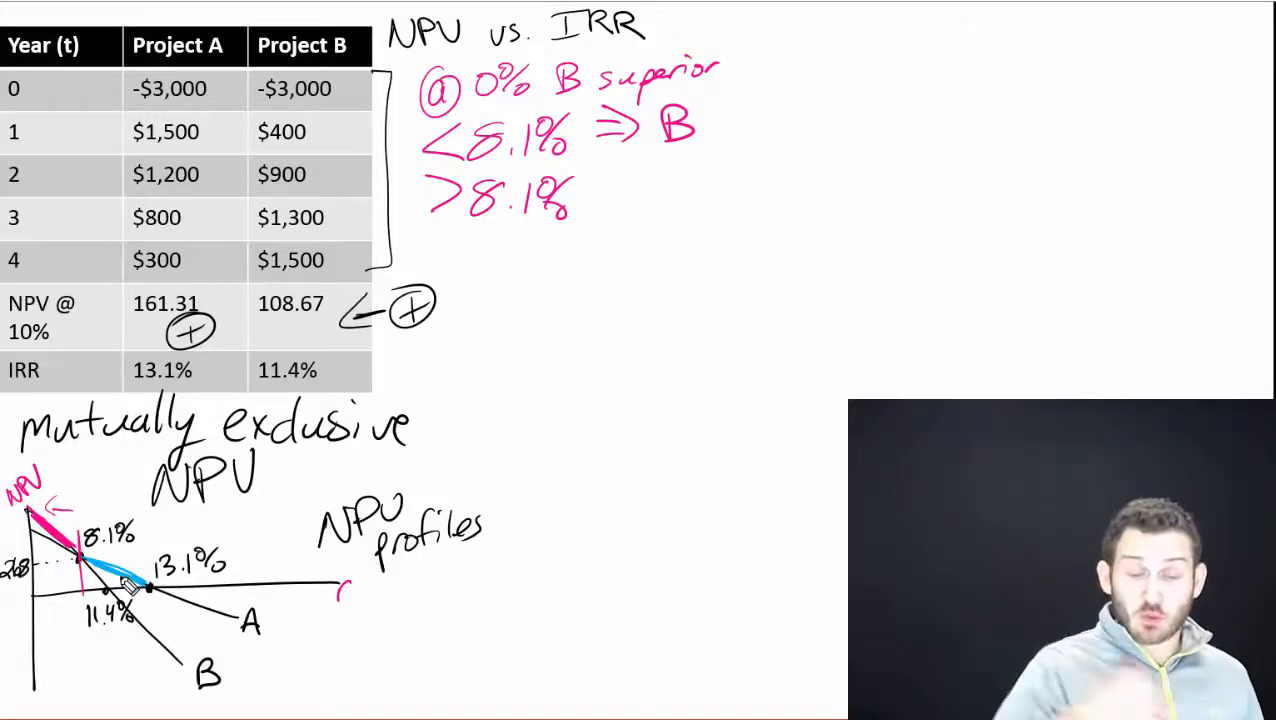
Note '⇒ A' for rates above 8.1% and write '= 8.1%' below
{"action": "left_click_drag", "start_coordinate": [600, 196], "coordinate": [636, 180]}
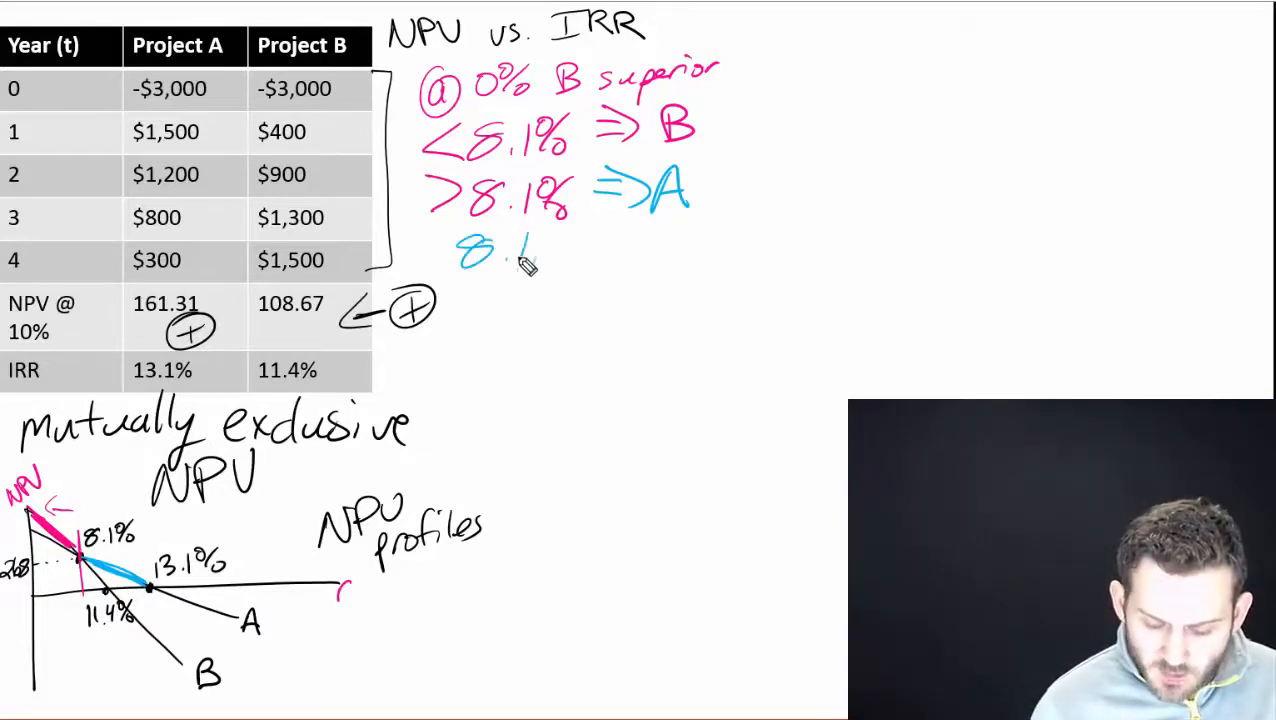
{"action": "type", "text": "=8.1%"}
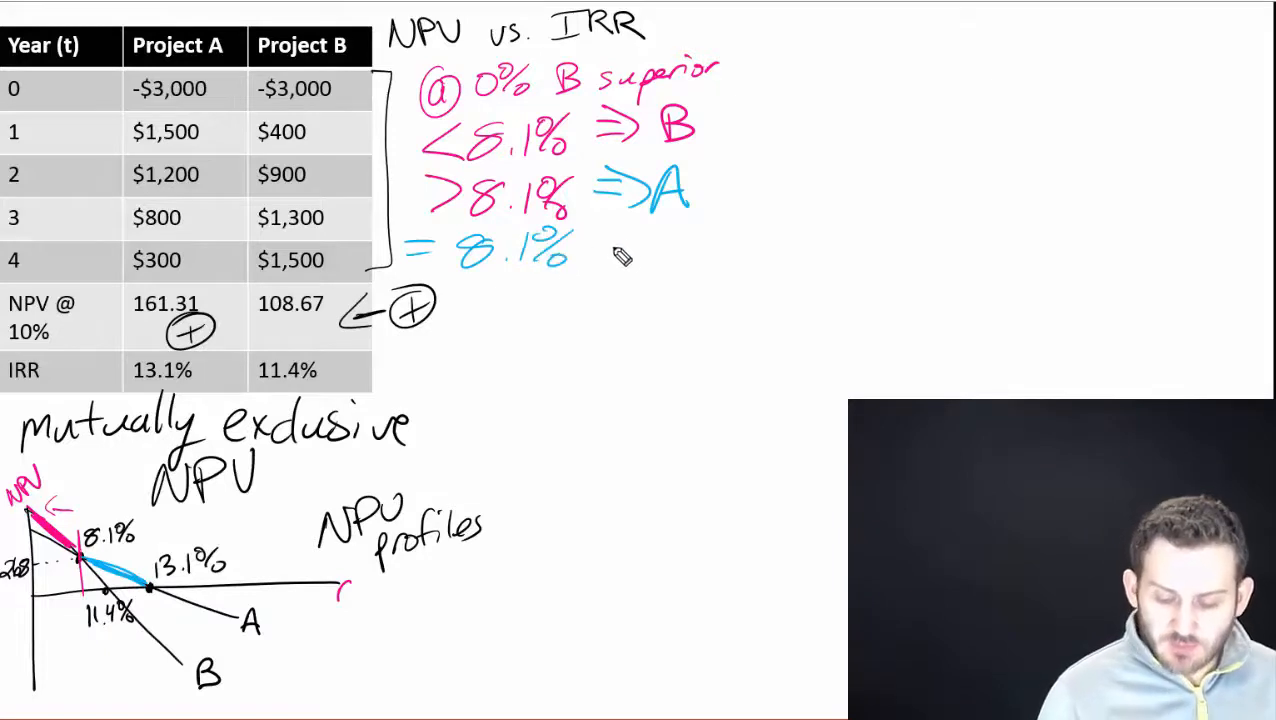